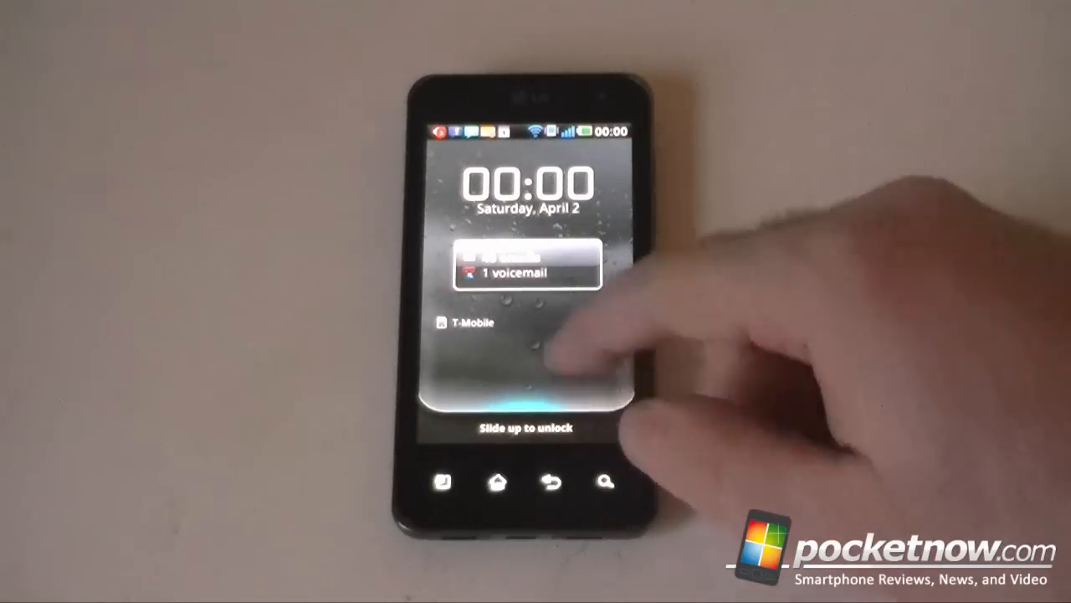
drag(527, 394, 527, 167)
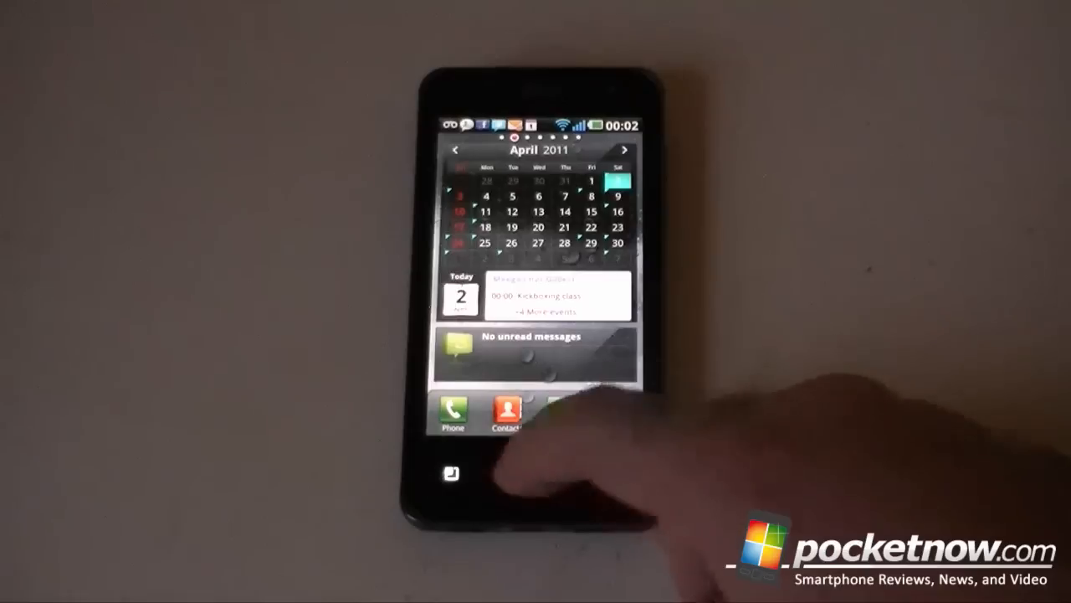
click(506, 478)
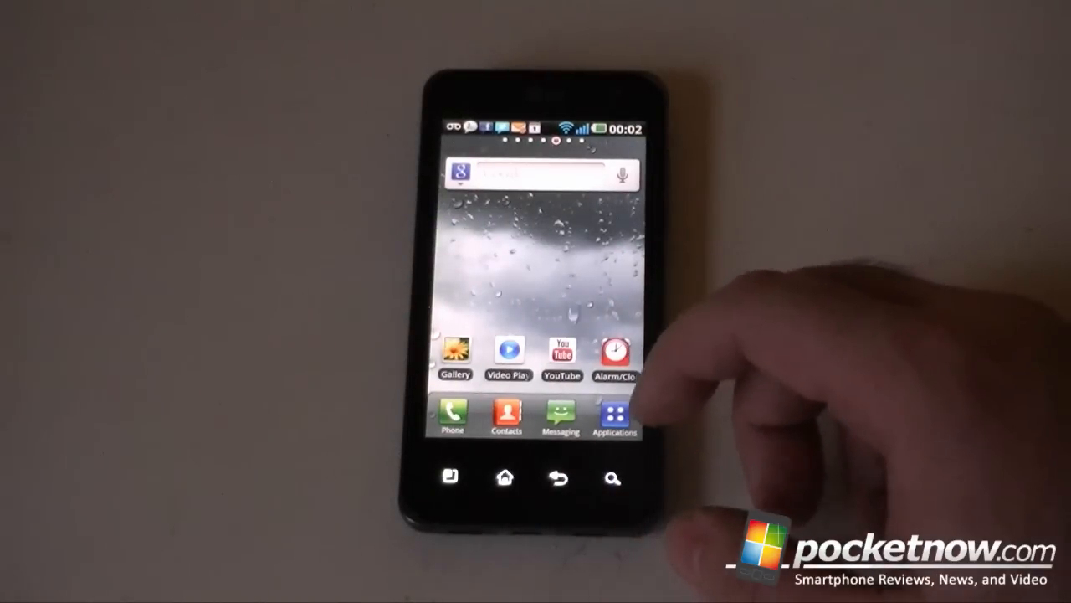
click(452, 418)
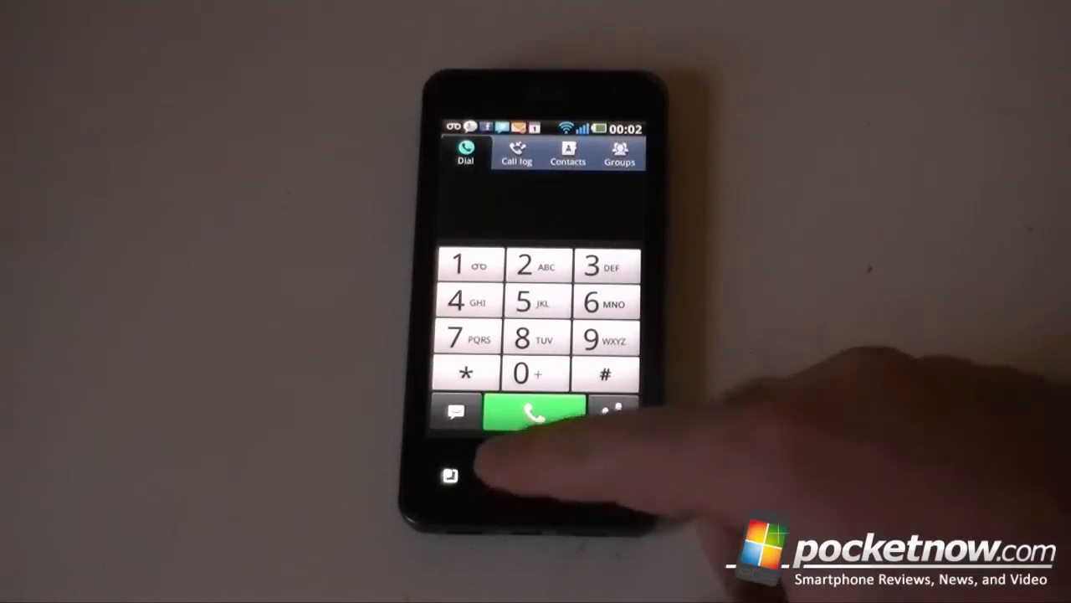
click(506, 475)
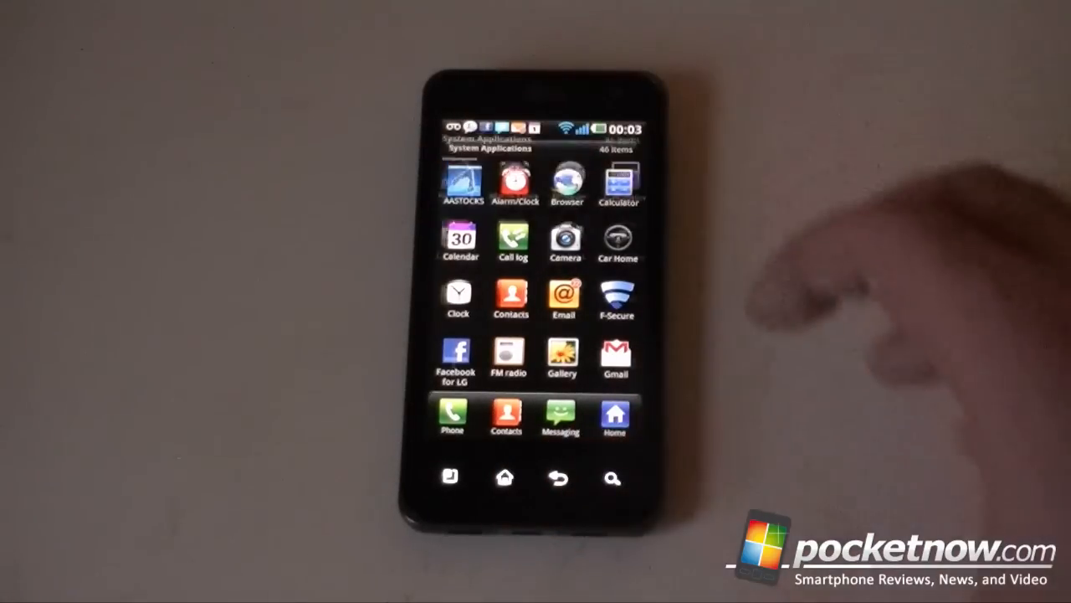
click(463, 178)
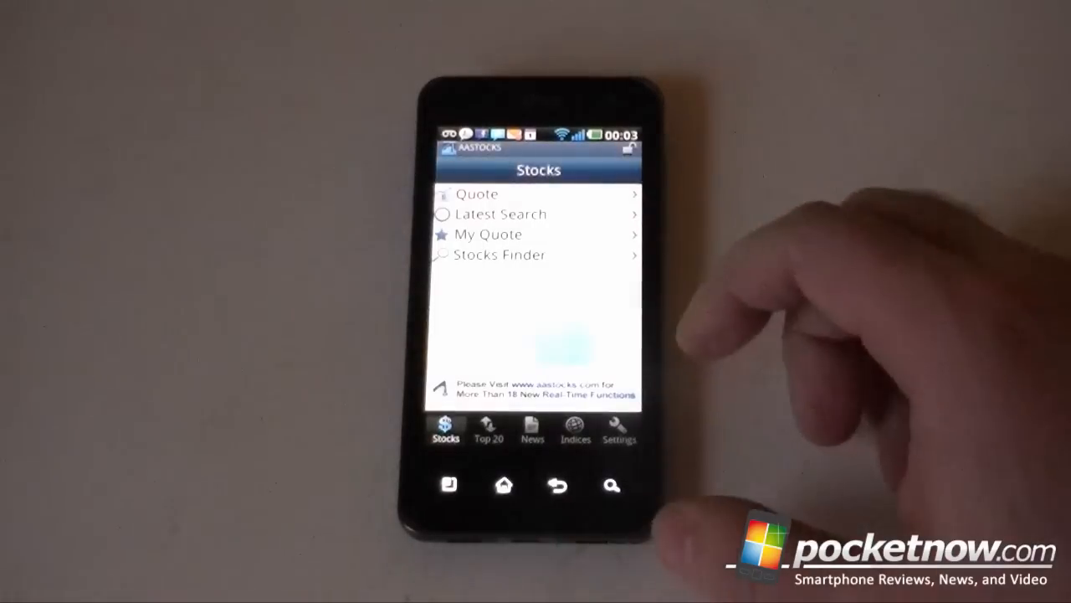
click(478, 194)
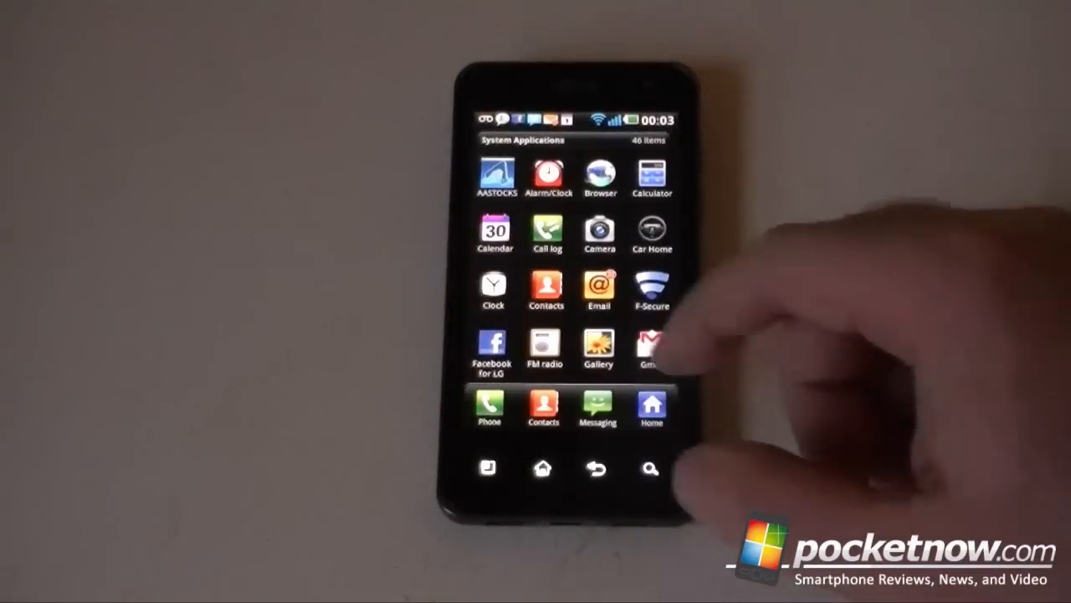
scroll(down, 3)
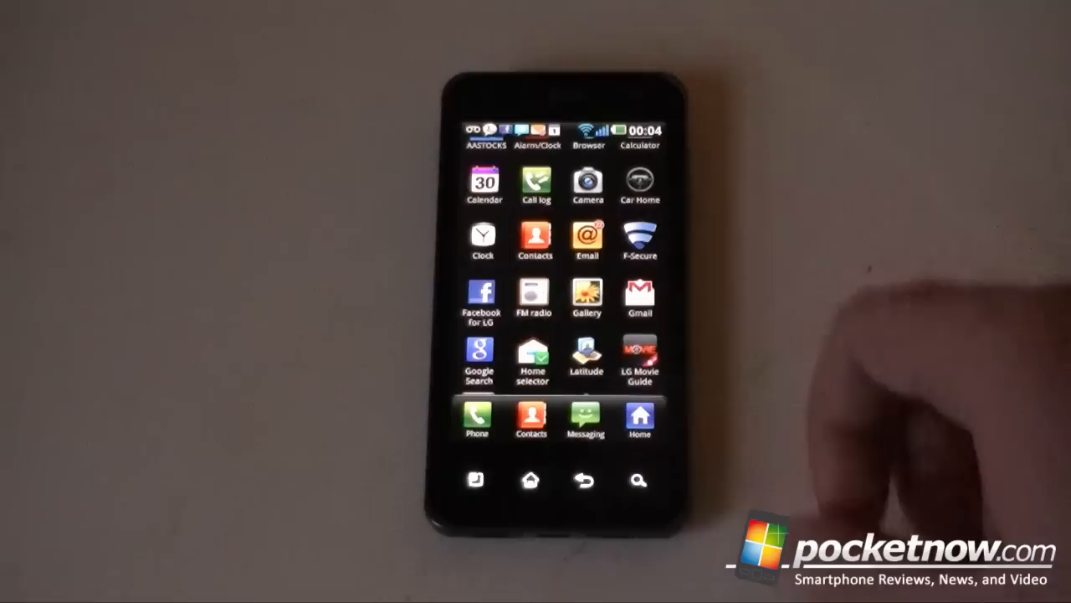
click(532, 295)
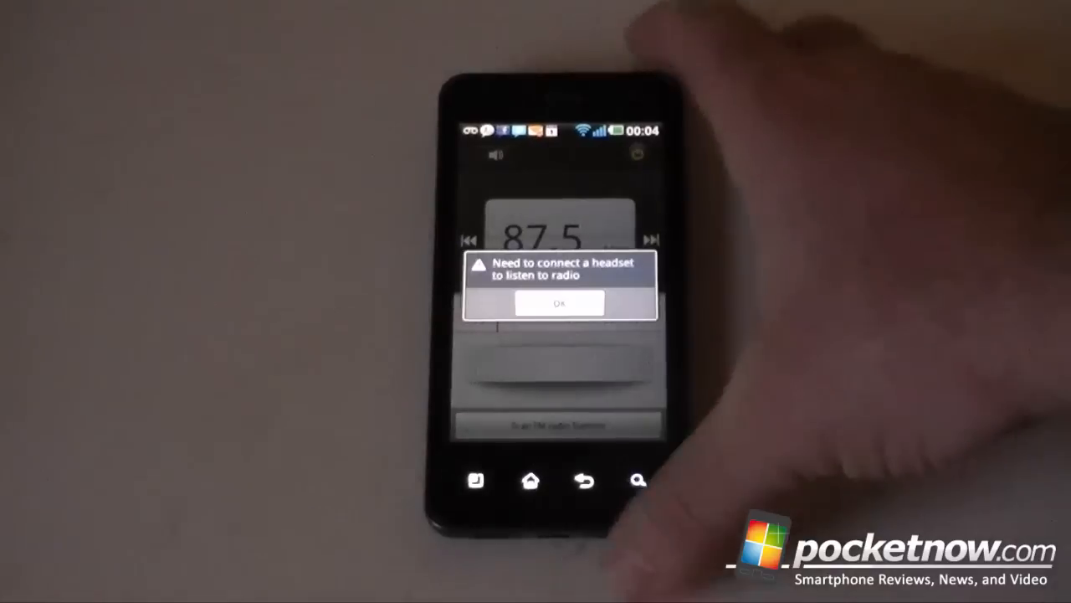
click(560, 302)
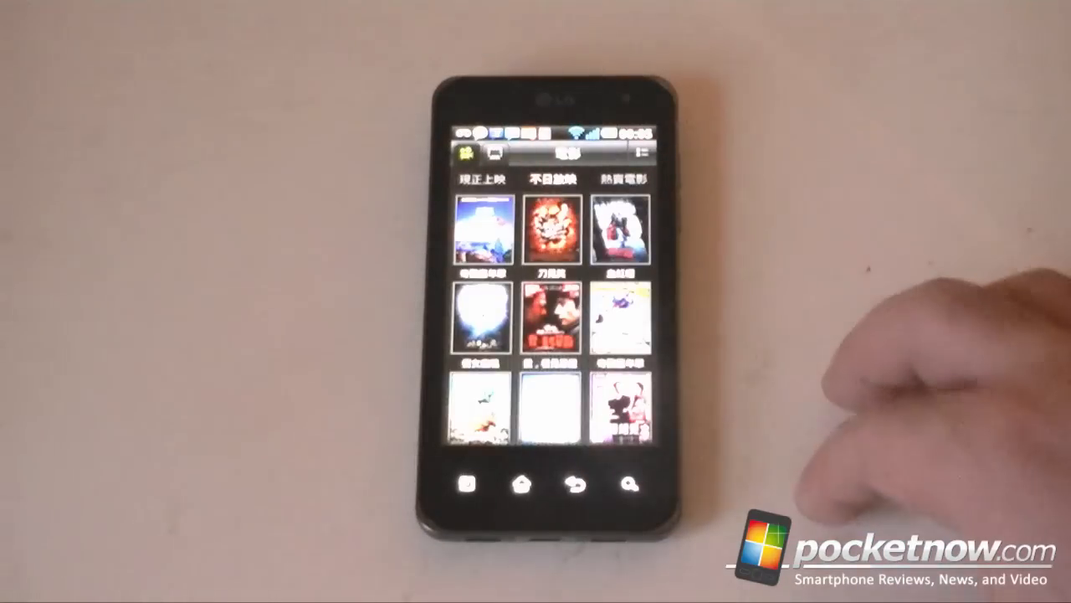
click(553, 322)
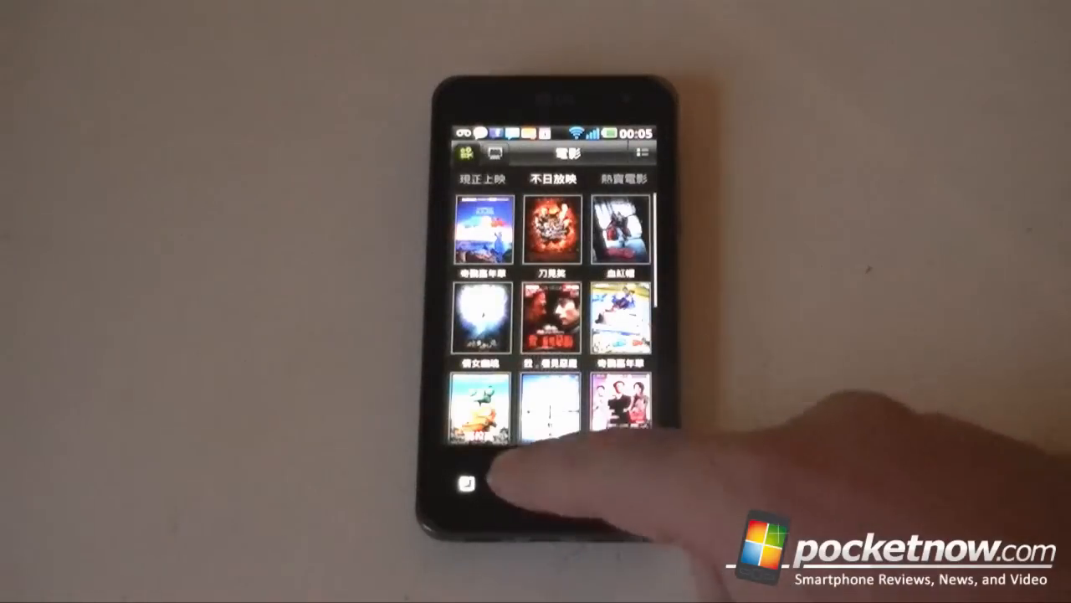
click(465, 484)
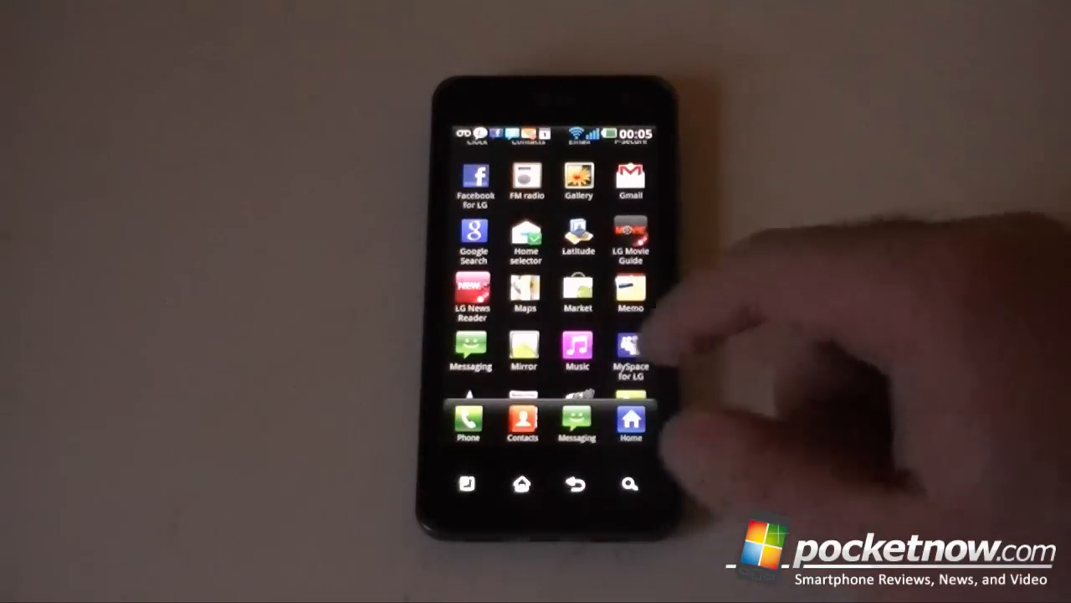
click(473, 293)
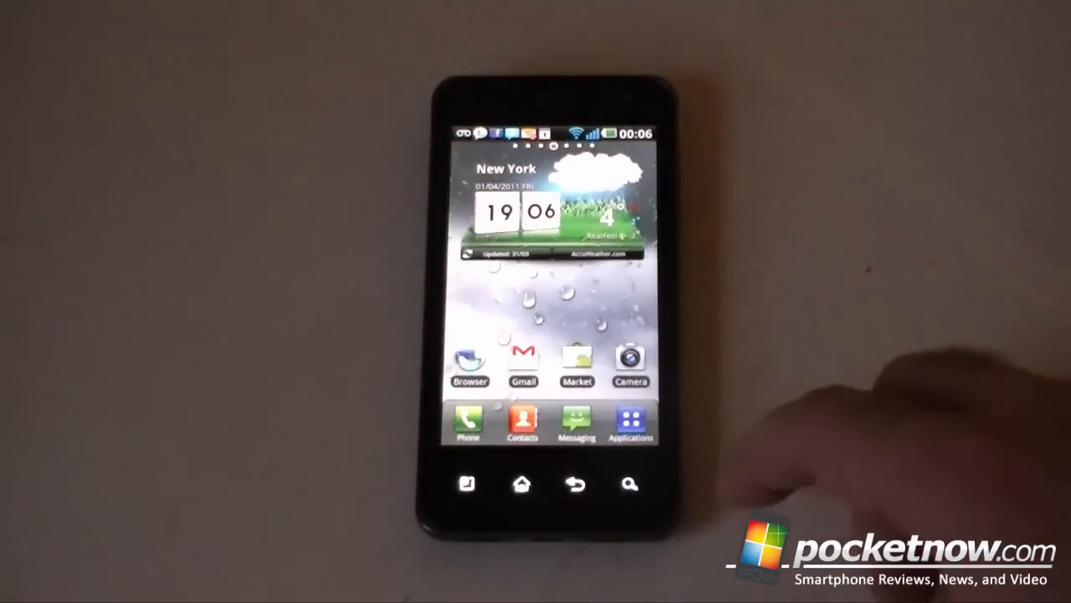
click(629, 419)
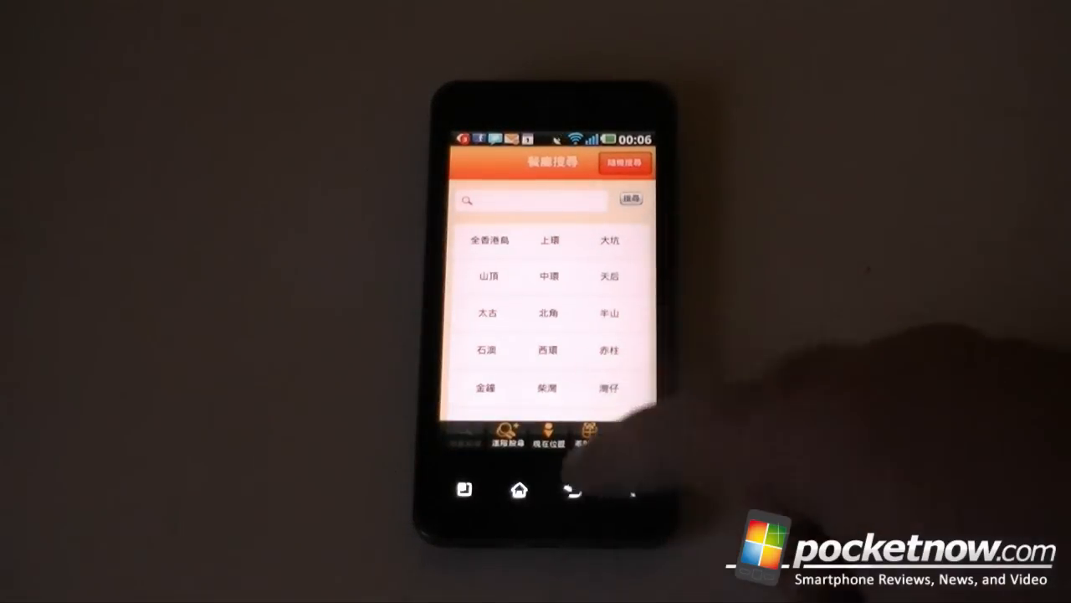
click(518, 489)
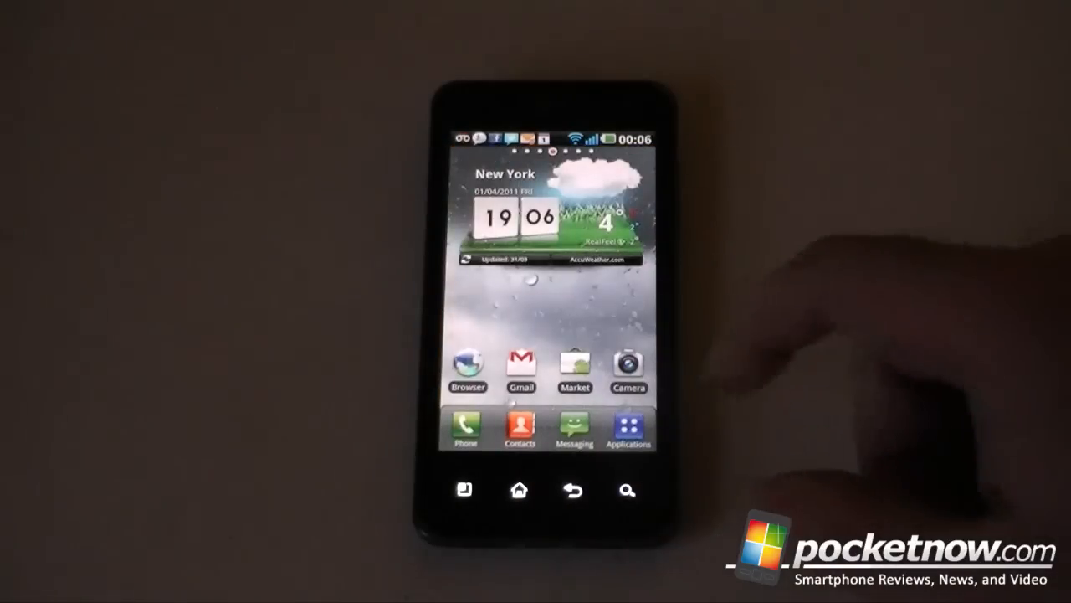
click(628, 425)
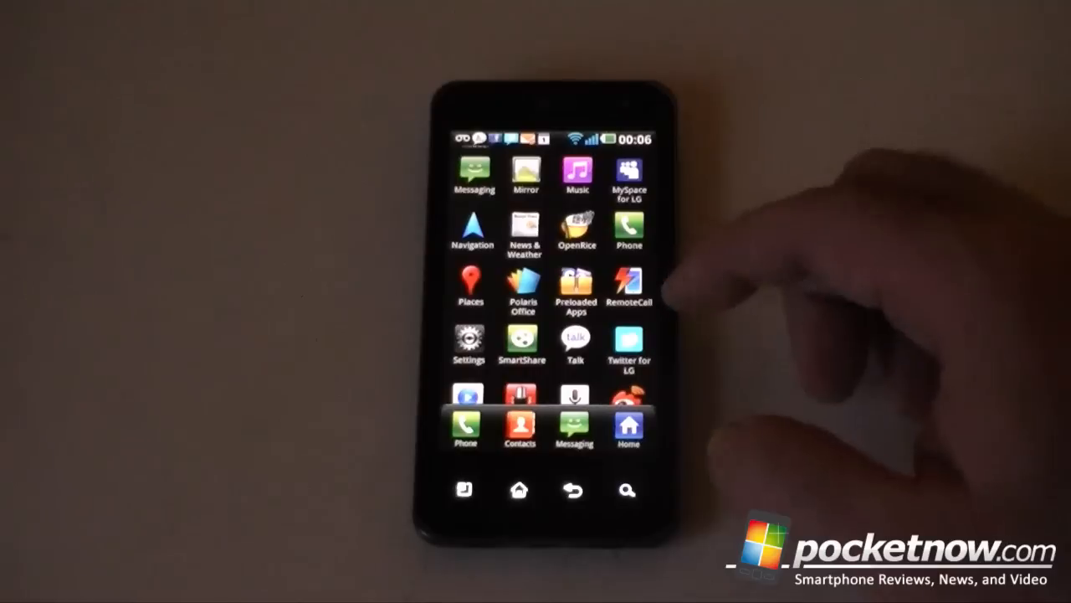
scroll(down, 3)
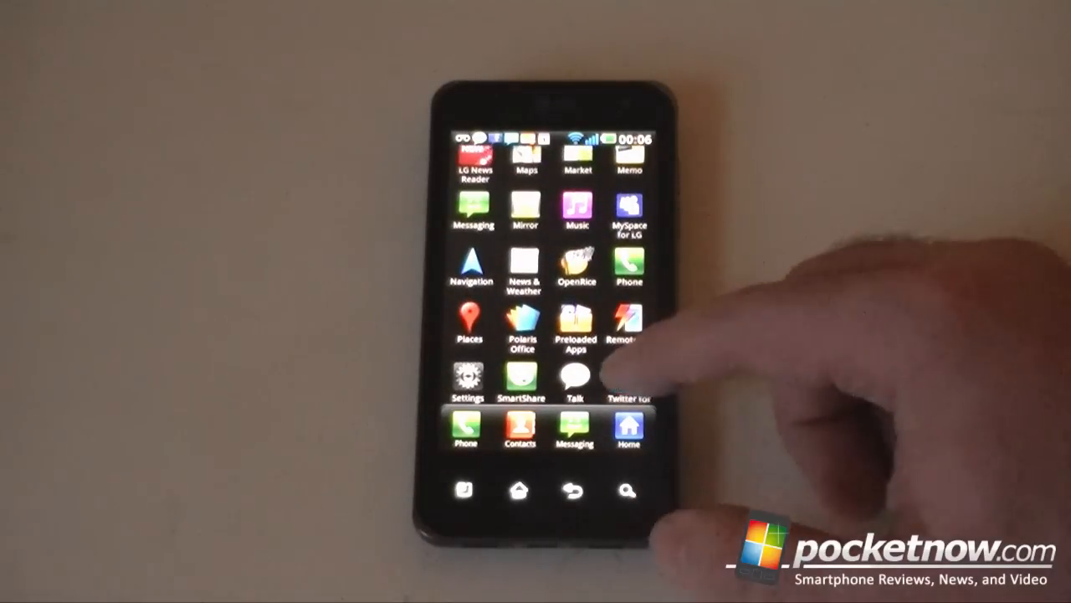
click(628, 377)
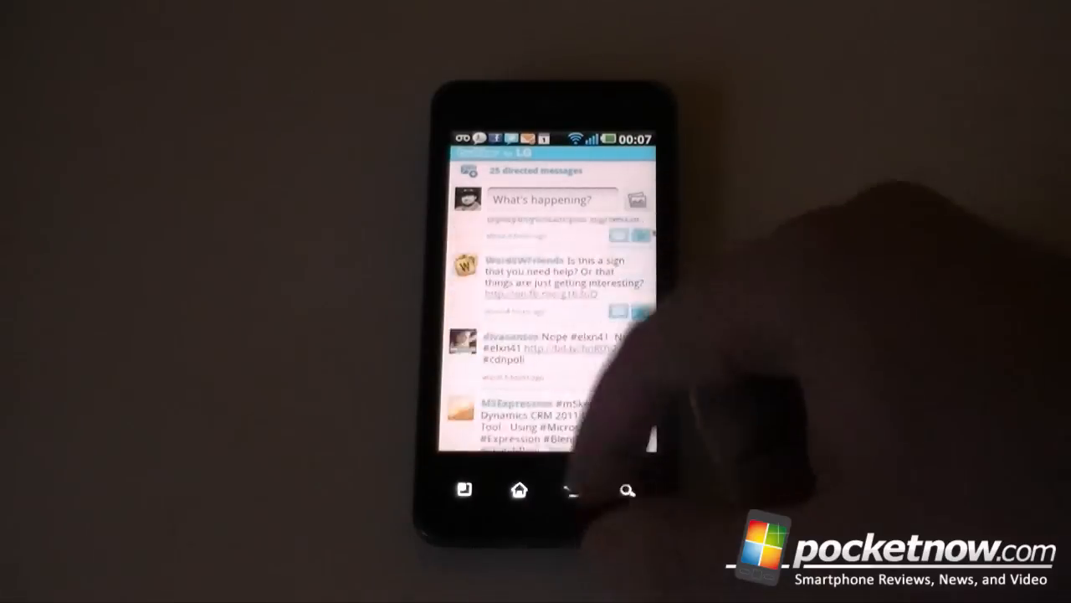
scroll(down, 3)
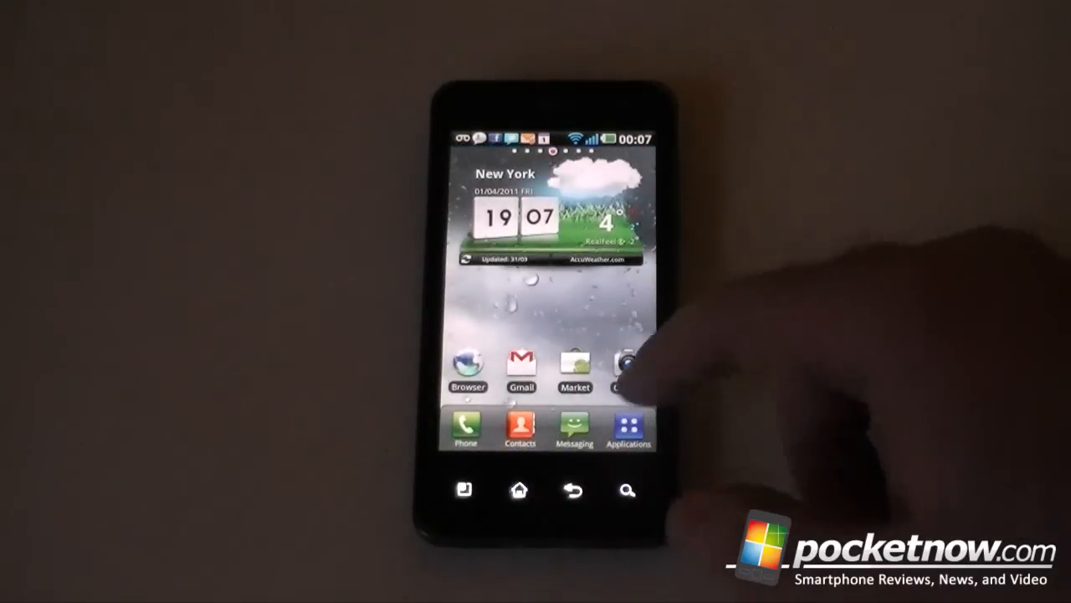
click(628, 432)
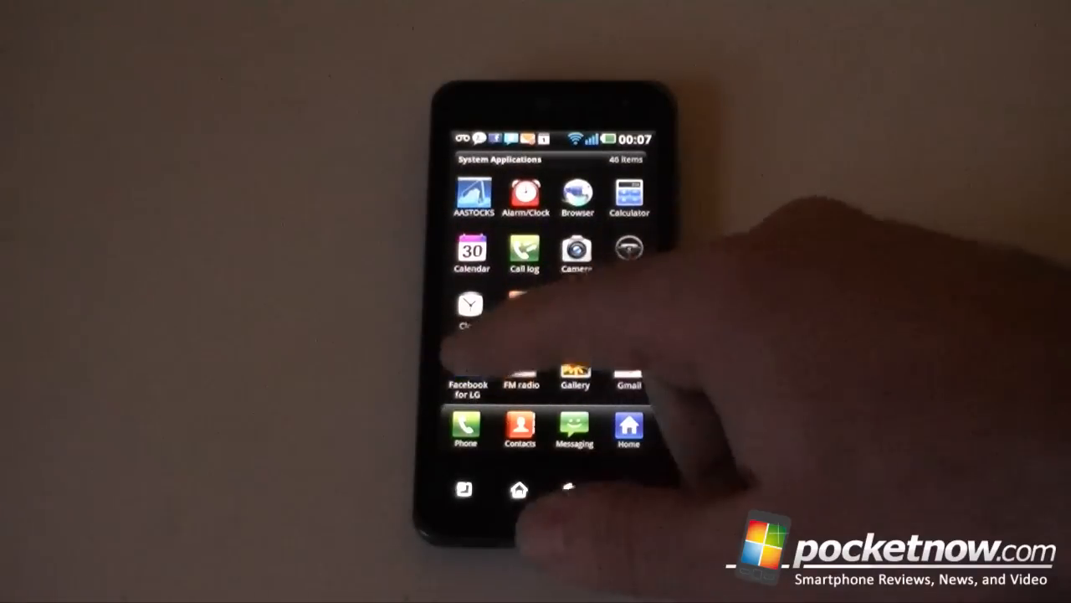
click(469, 372)
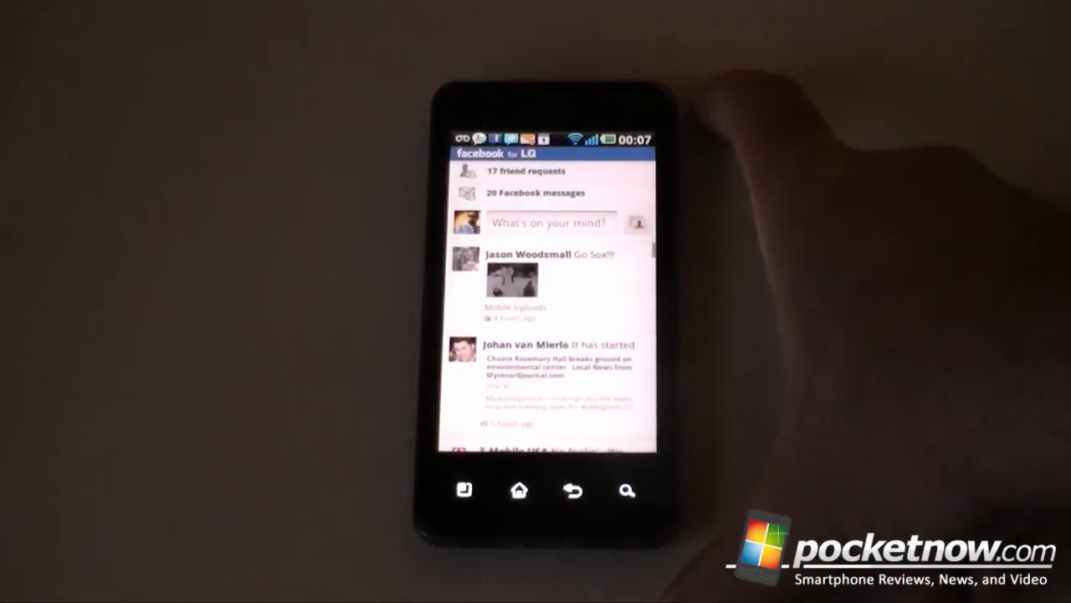
scroll(down, 3)
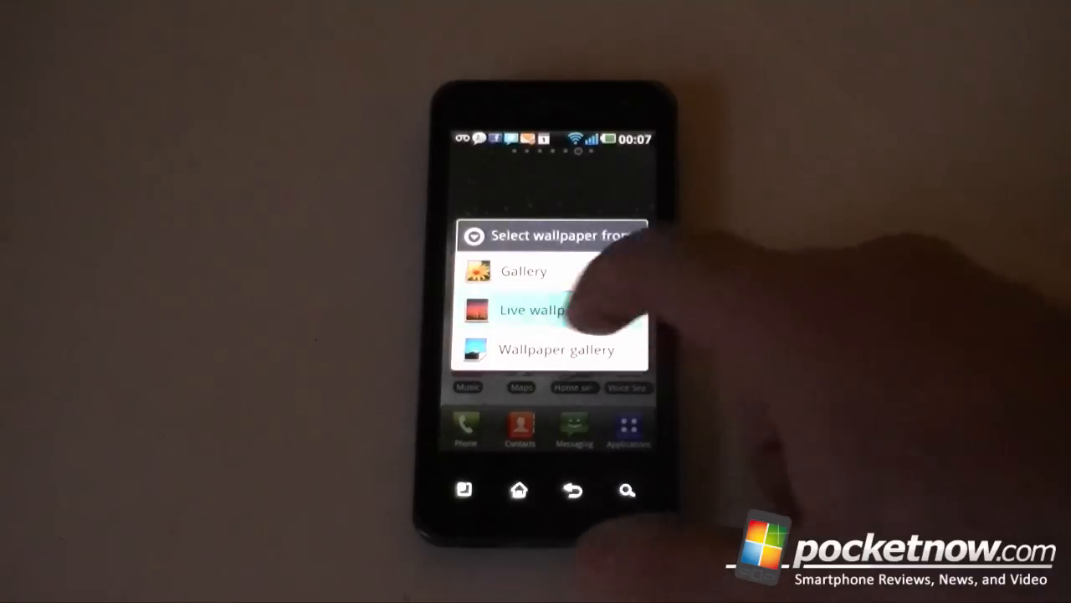
click(532, 310)
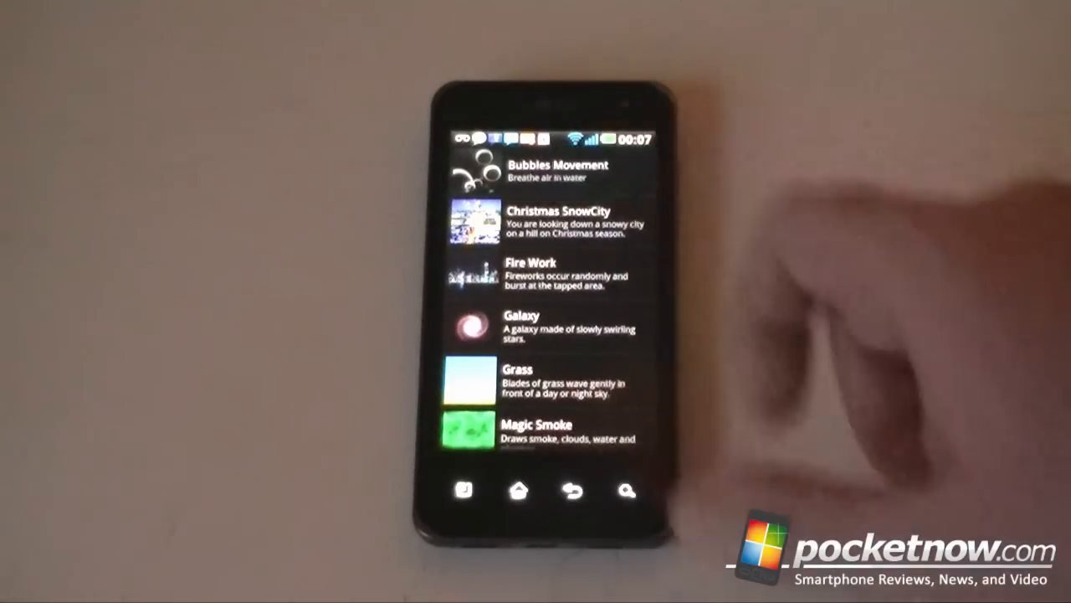
click(535, 432)
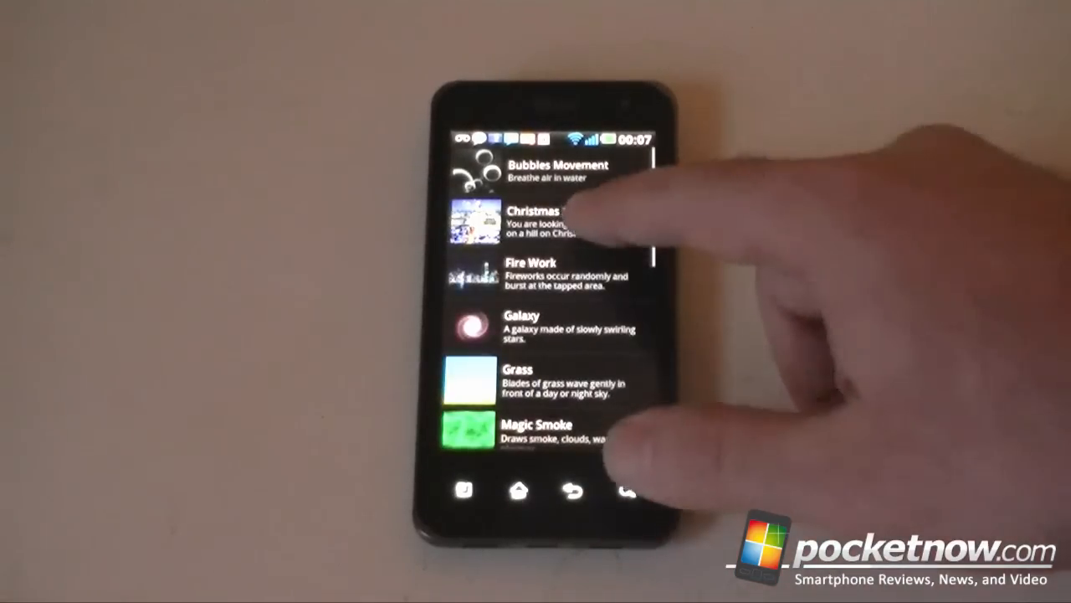
click(544, 221)
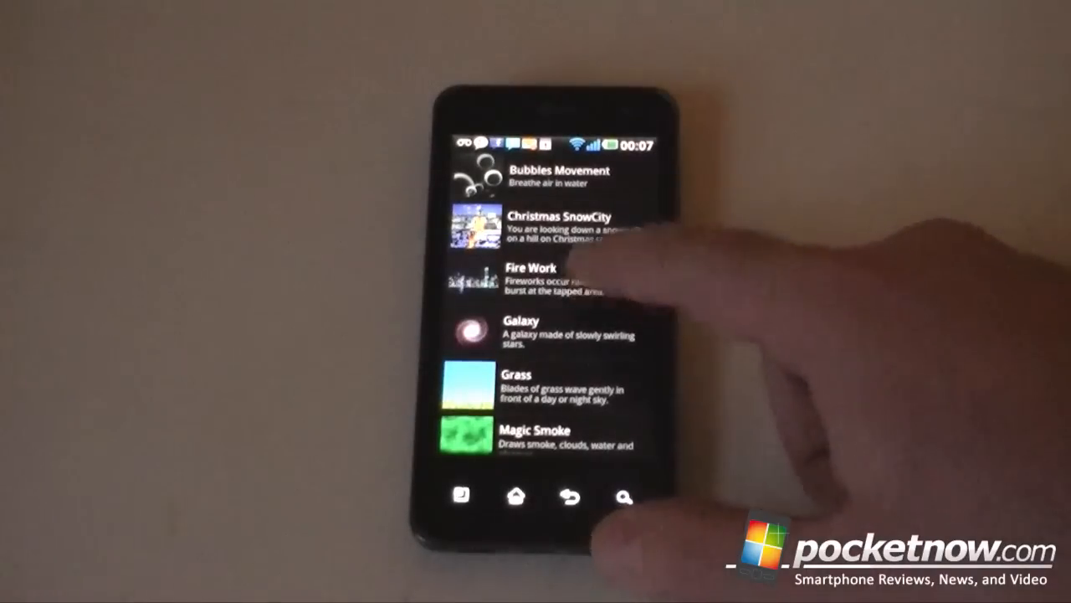
click(559, 224)
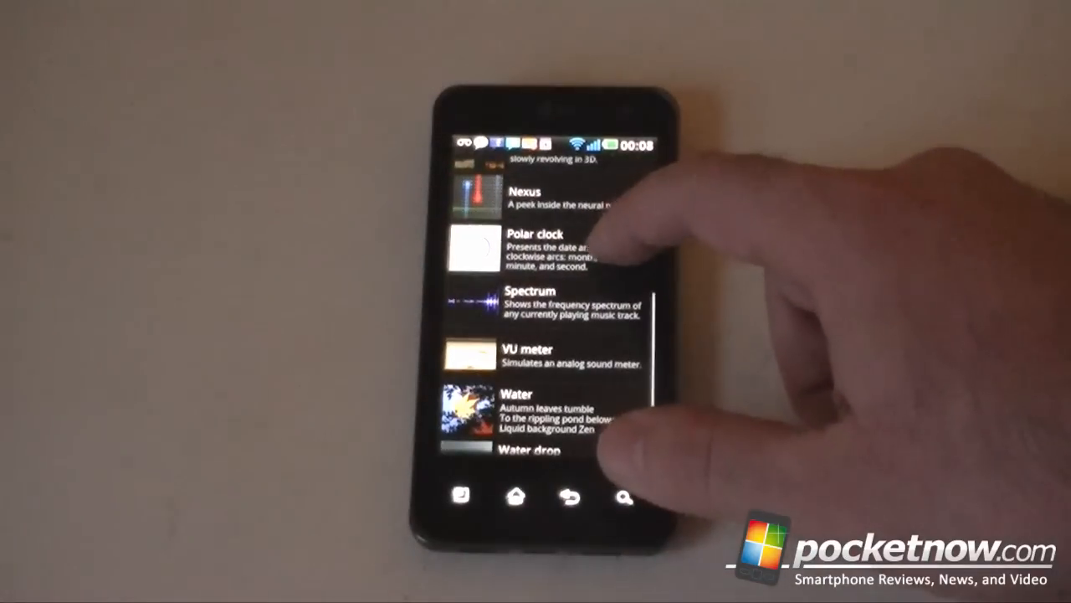
scroll(down, 3)
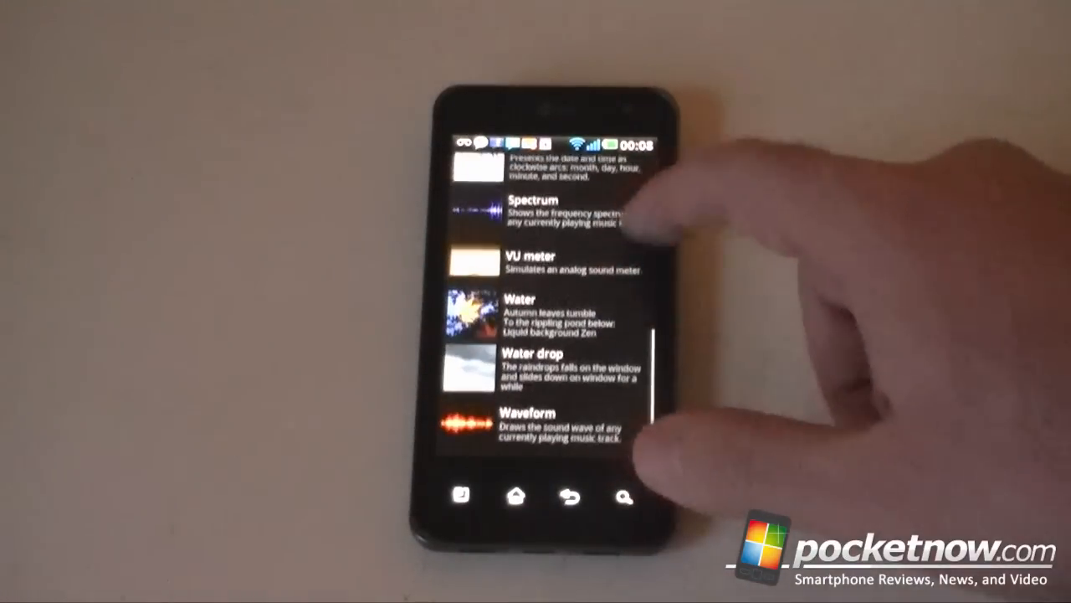
click(556, 369)
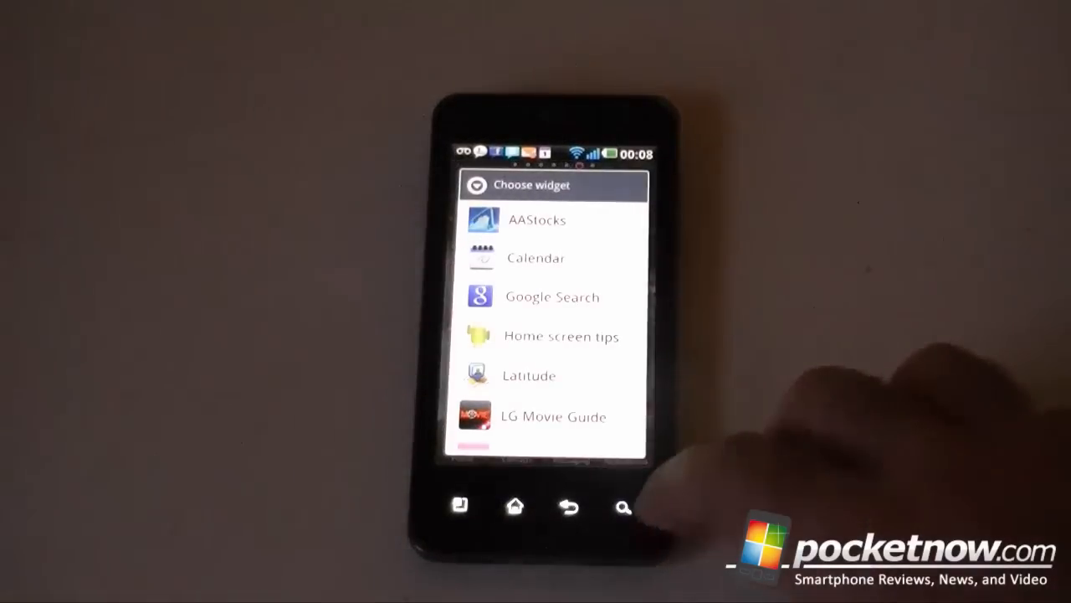
scroll(down, 3)
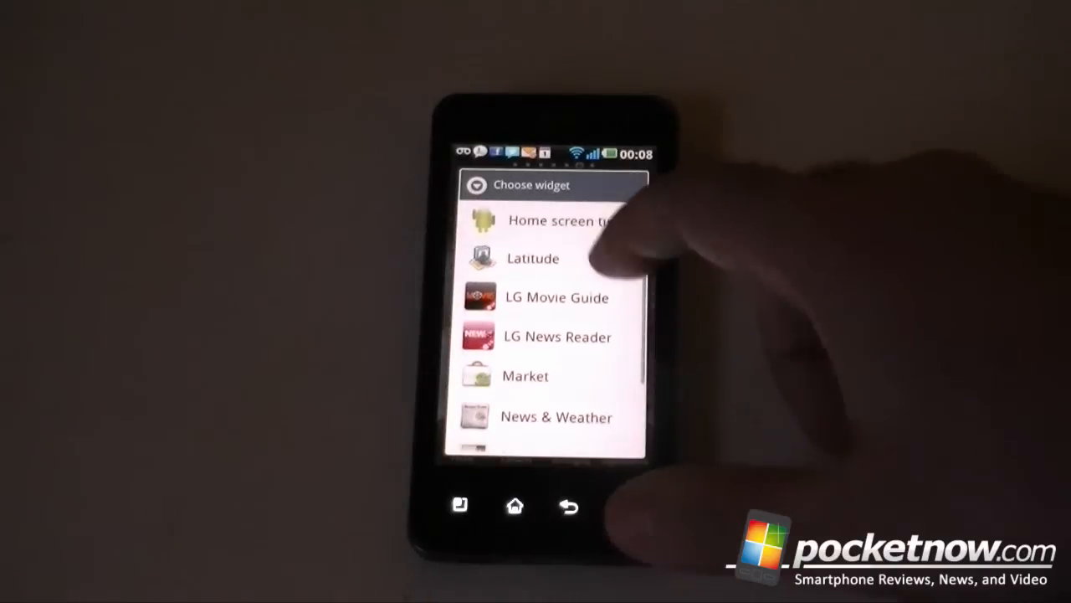
scroll(down, 3)
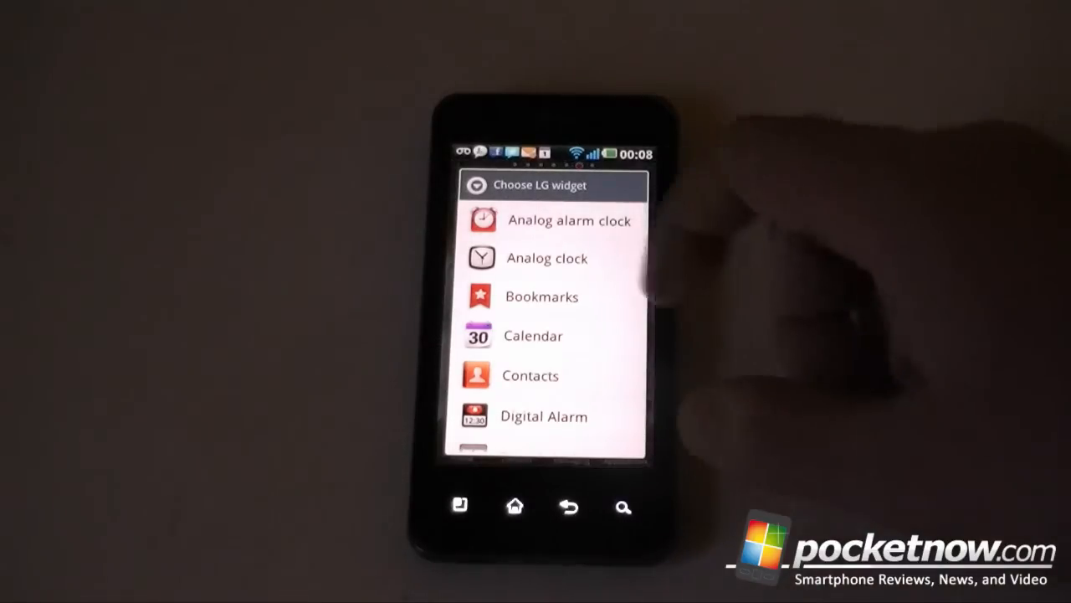
scroll(down, 3)
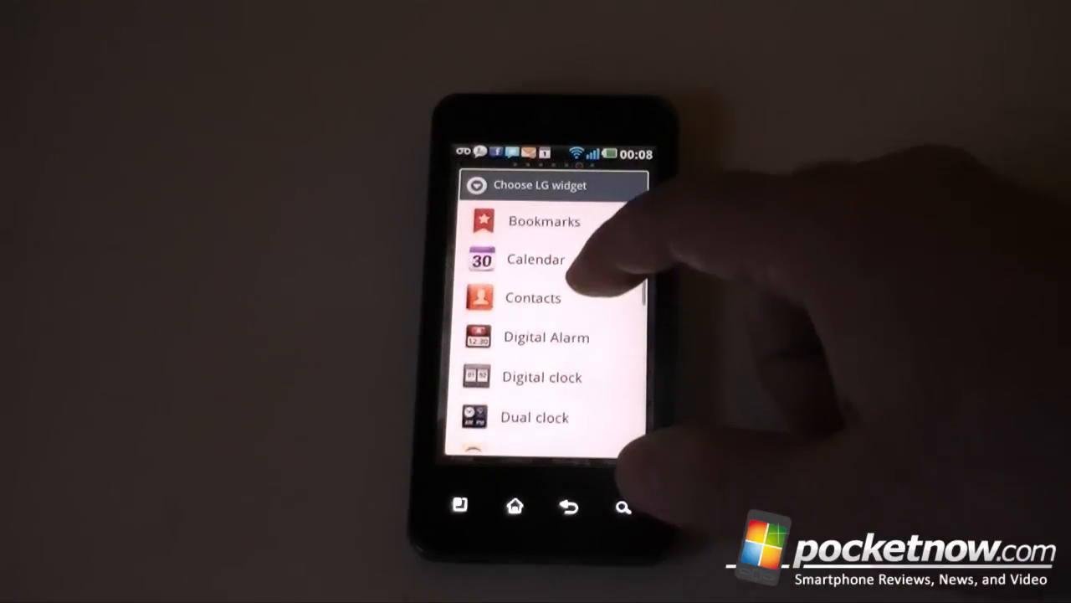
scroll(down, 3)
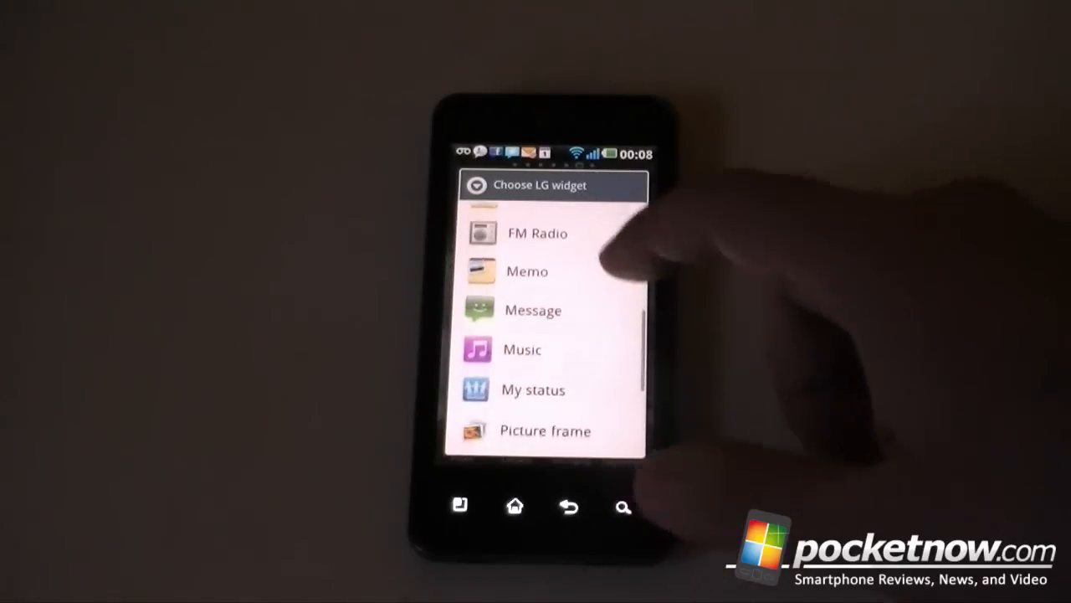
scroll(down, 3)
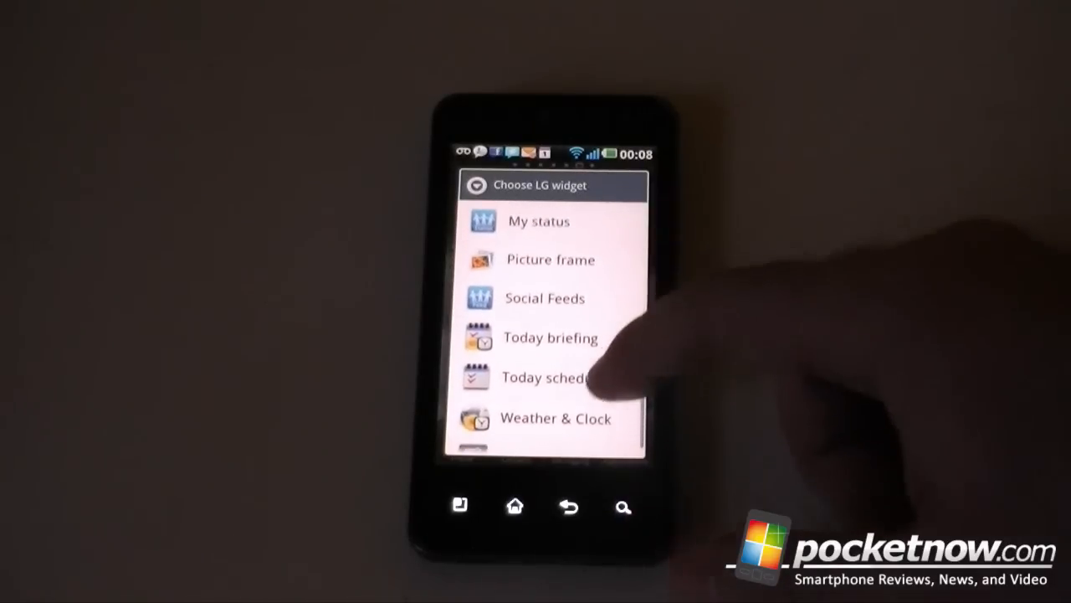
scroll(down, 3)
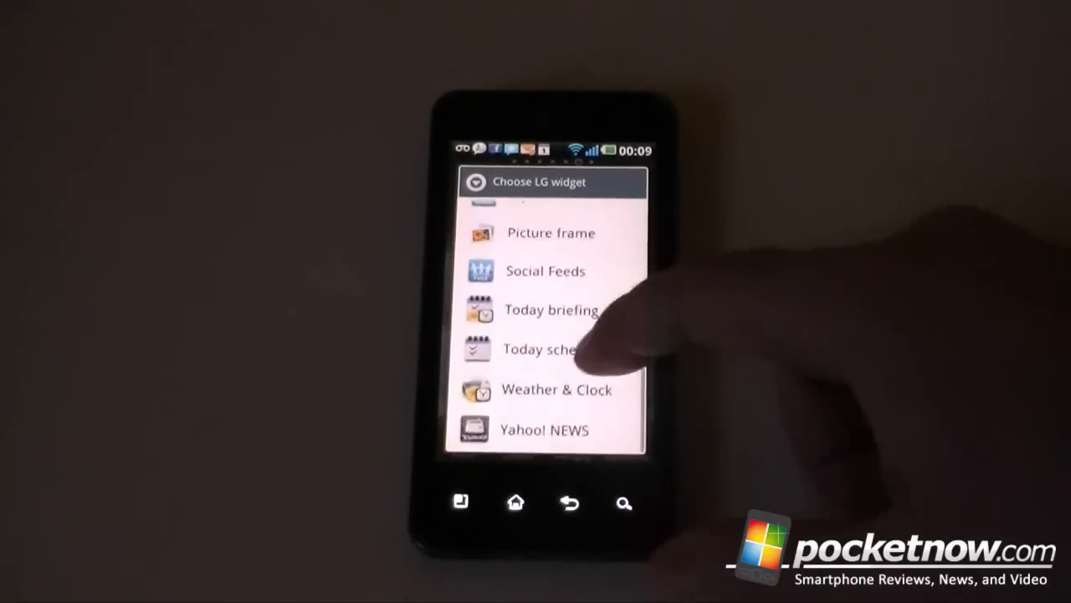
scroll(down, 3)
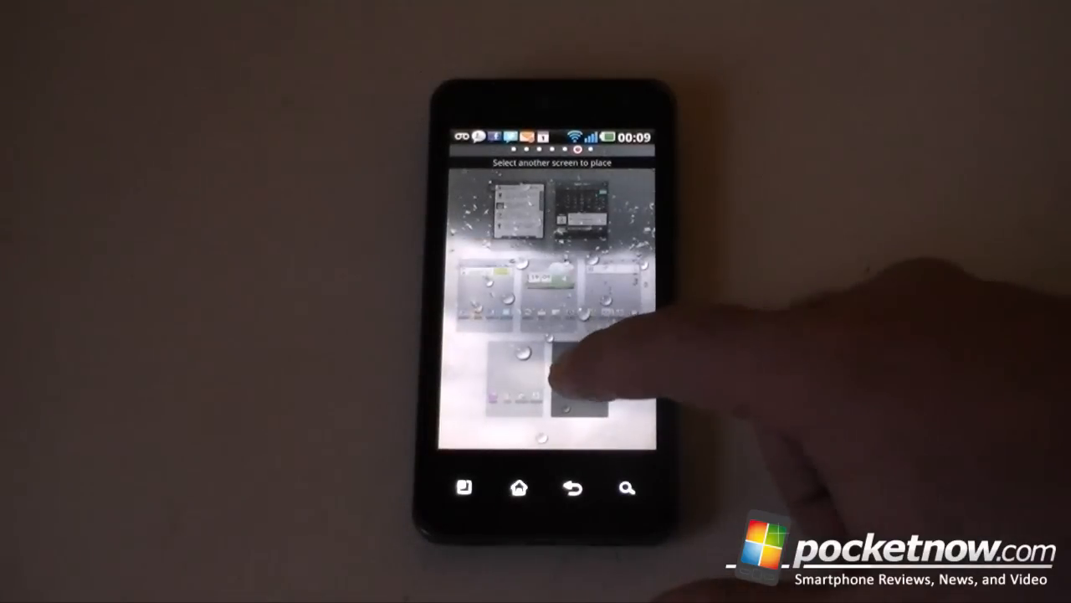
click(575, 406)
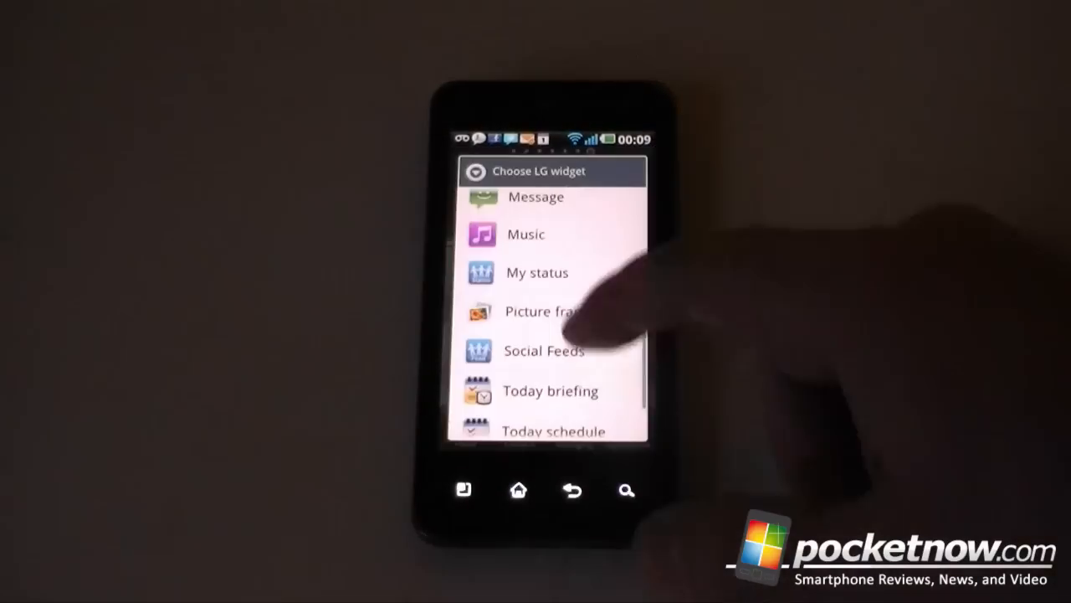
click(535, 272)
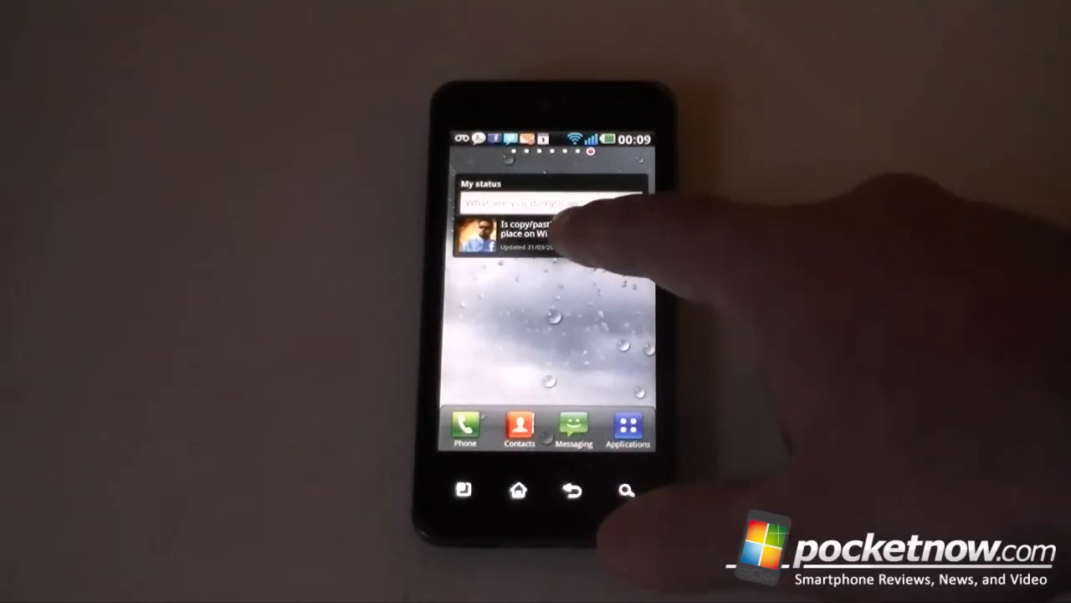
click(544, 235)
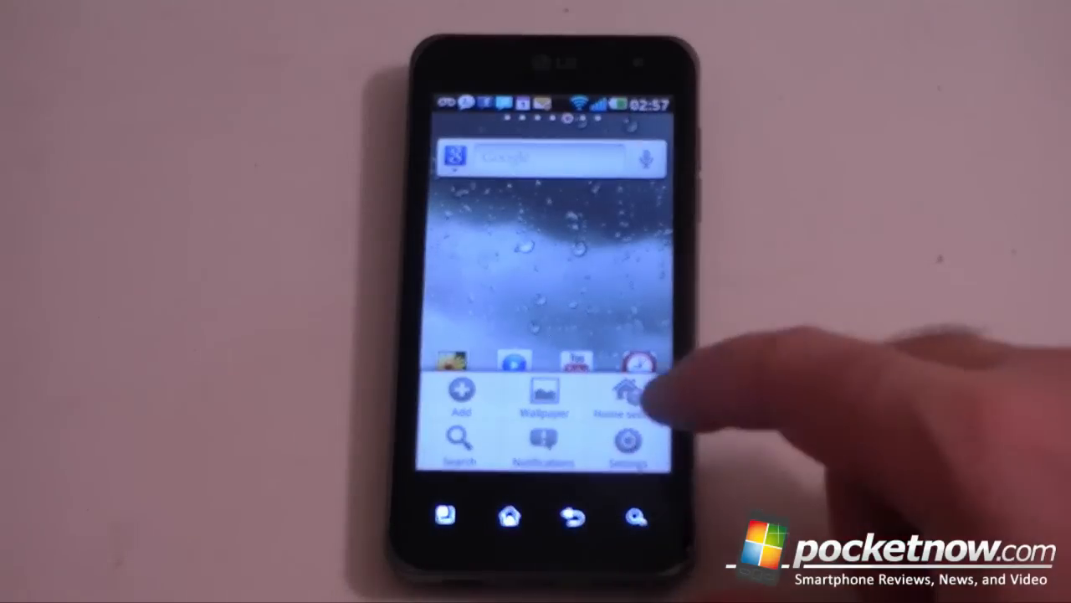
click(626, 394)
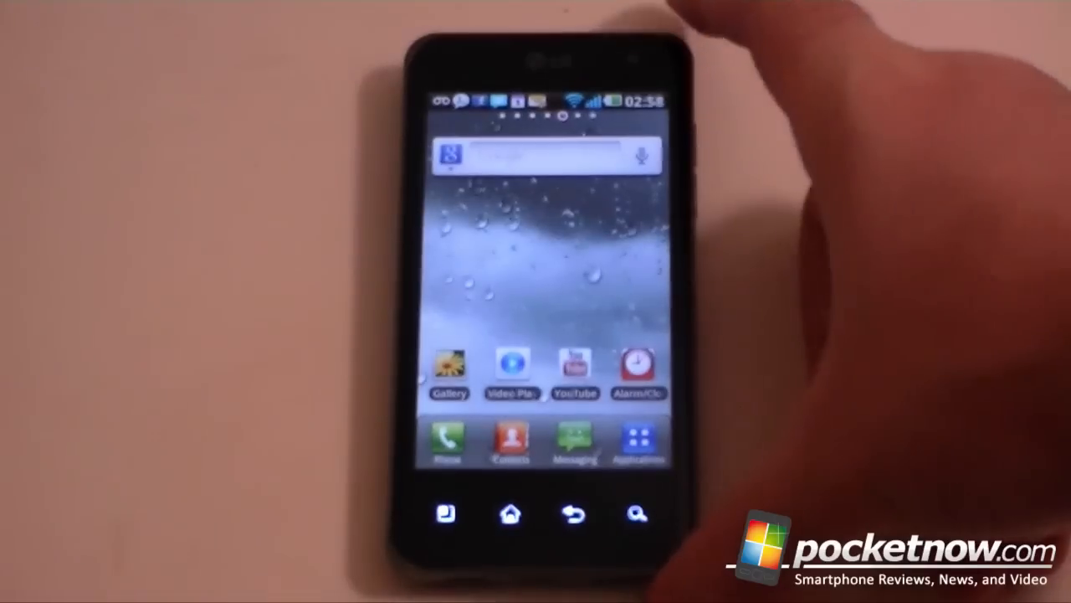
click(539, 158)
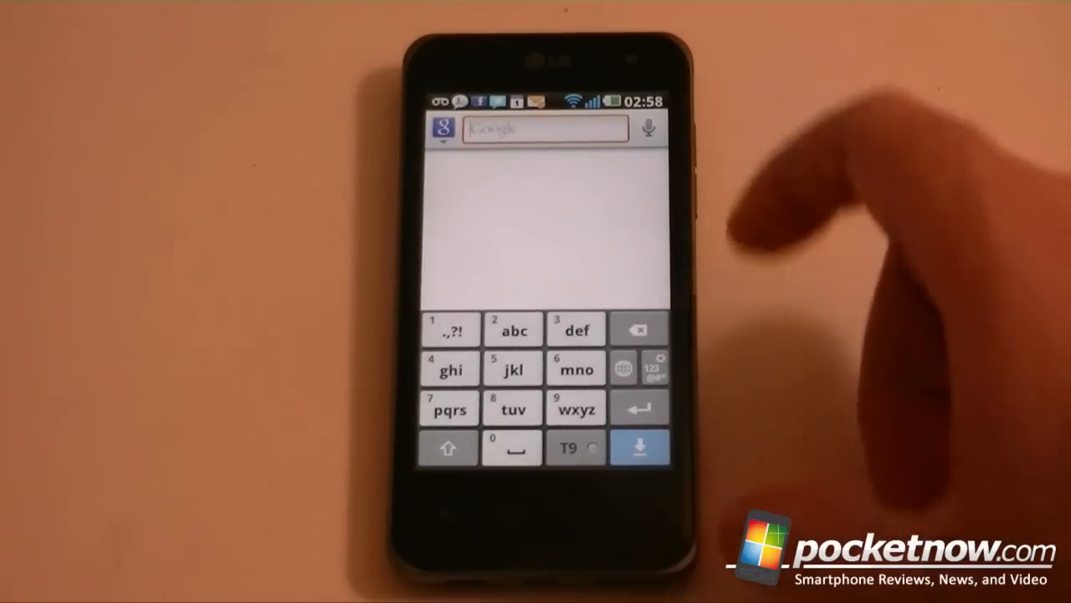
click(576, 368)
text(mne)
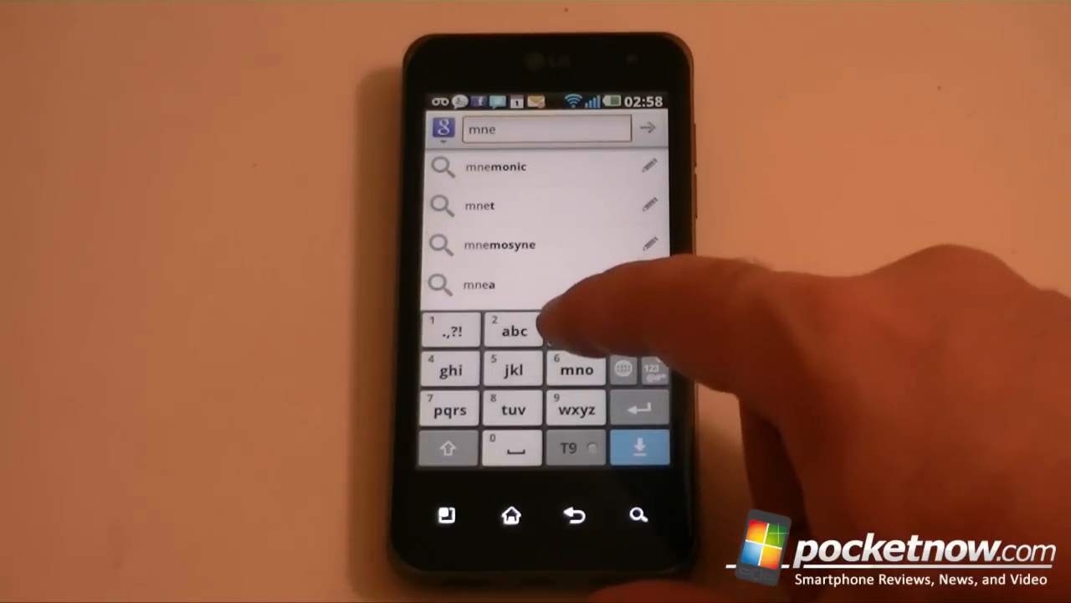
click(575, 328)
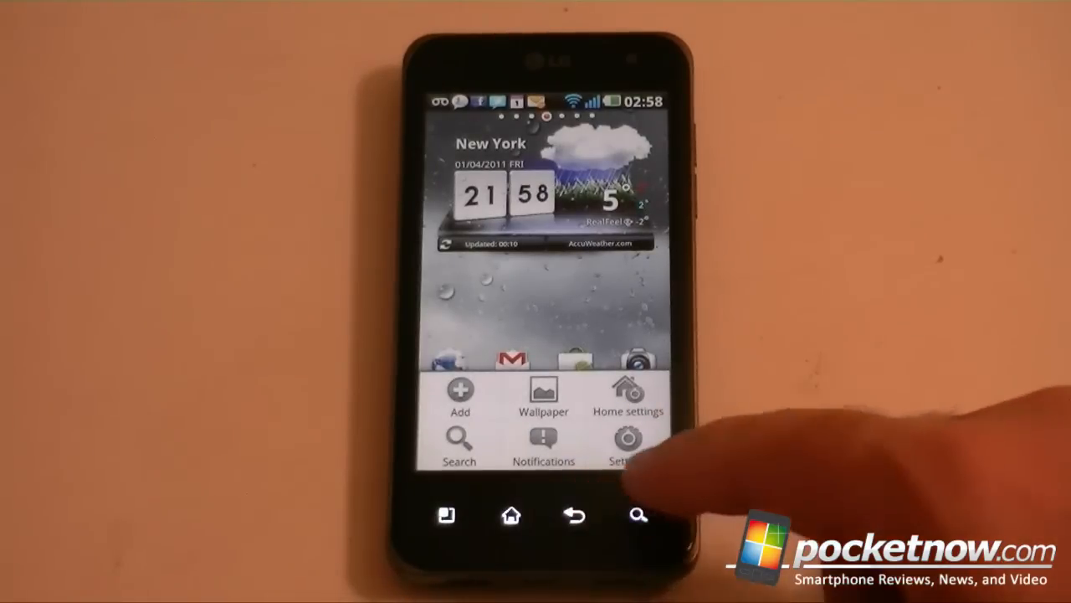
click(626, 439)
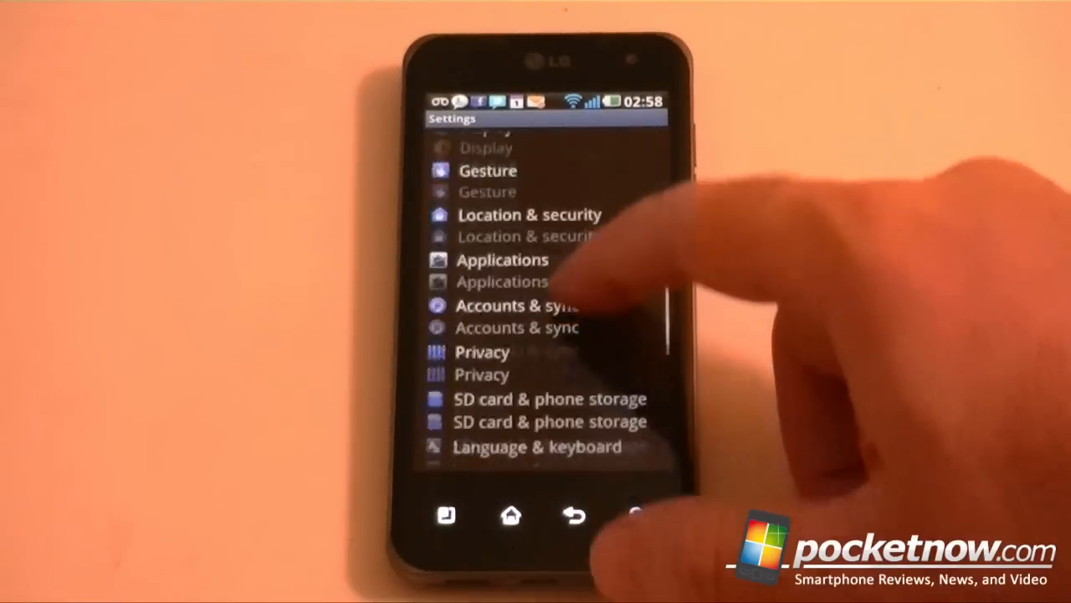
click(535, 445)
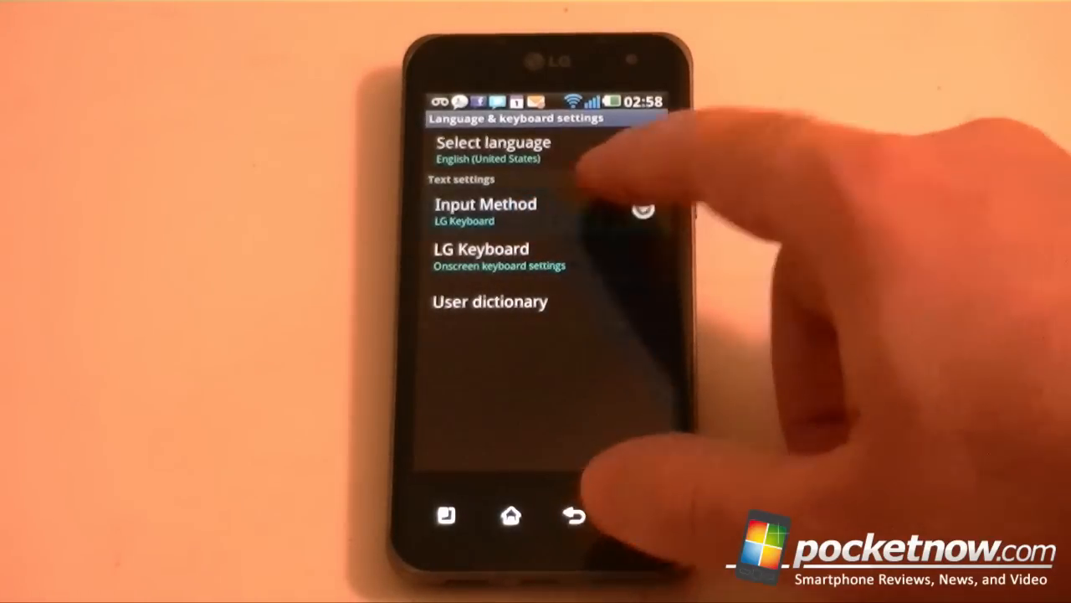
click(485, 204)
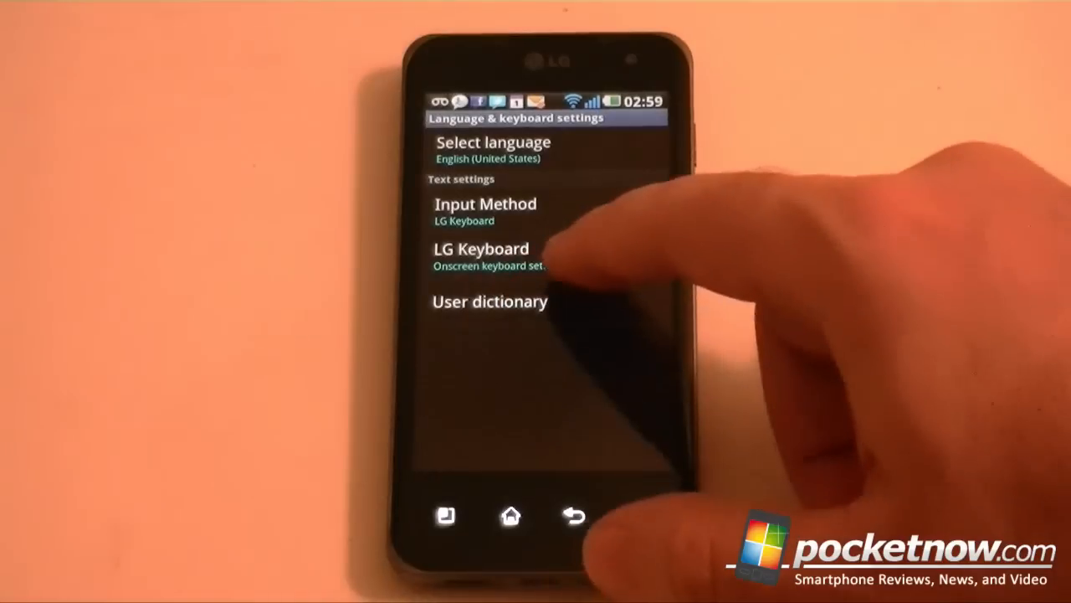
click(483, 248)
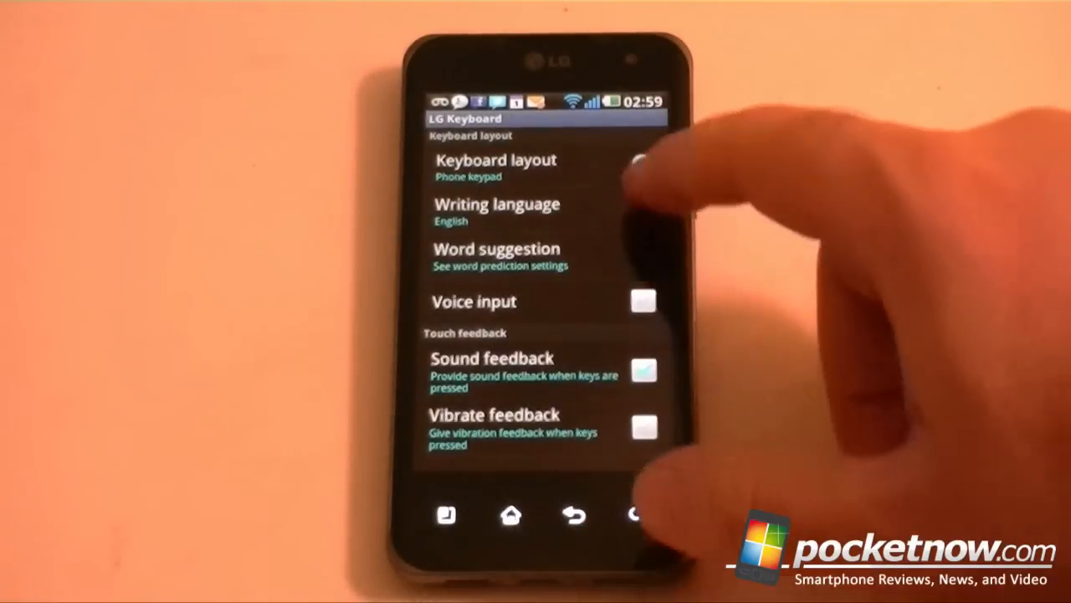
click(495, 167)
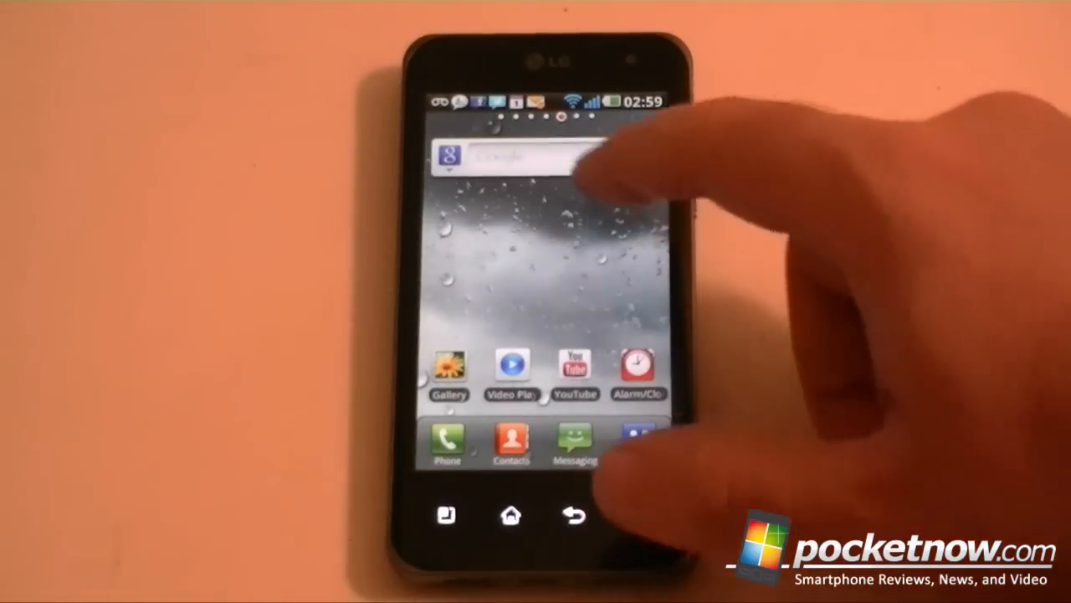
click(519, 164)
text(hello)
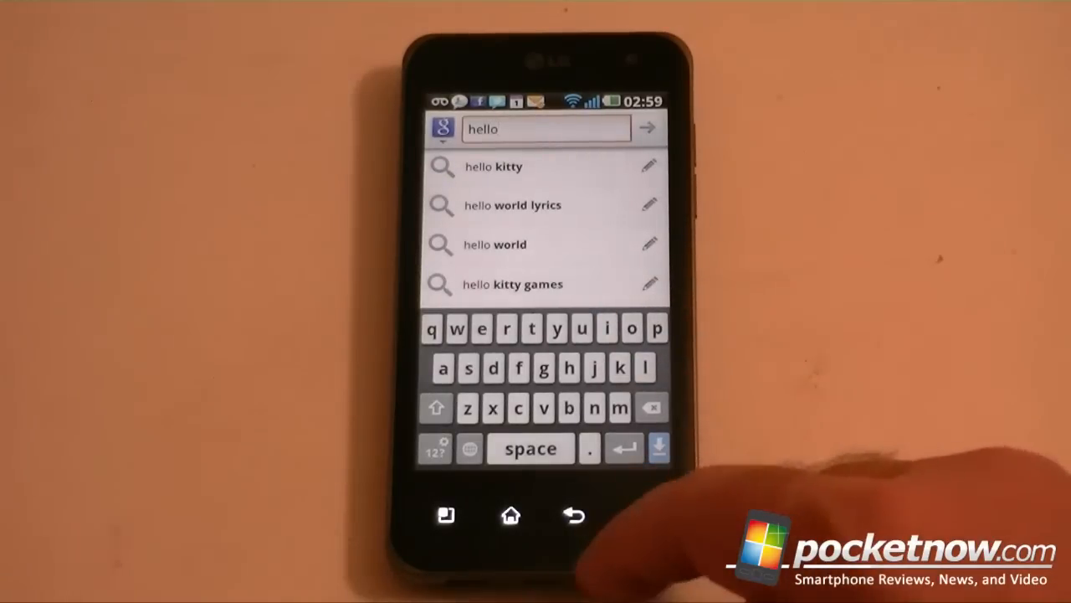
click(574, 515)
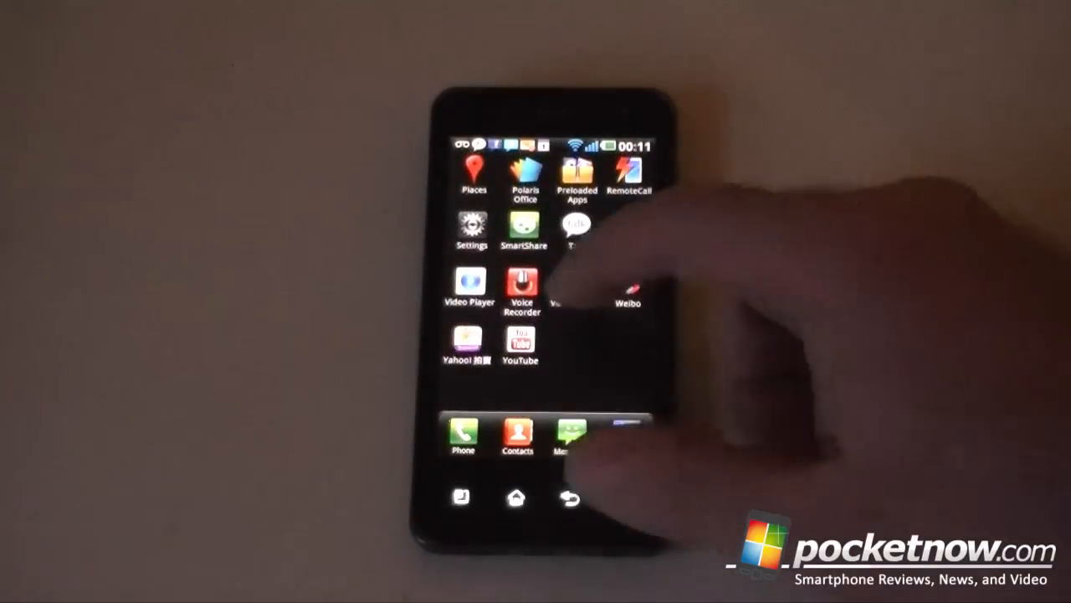
click(469, 281)
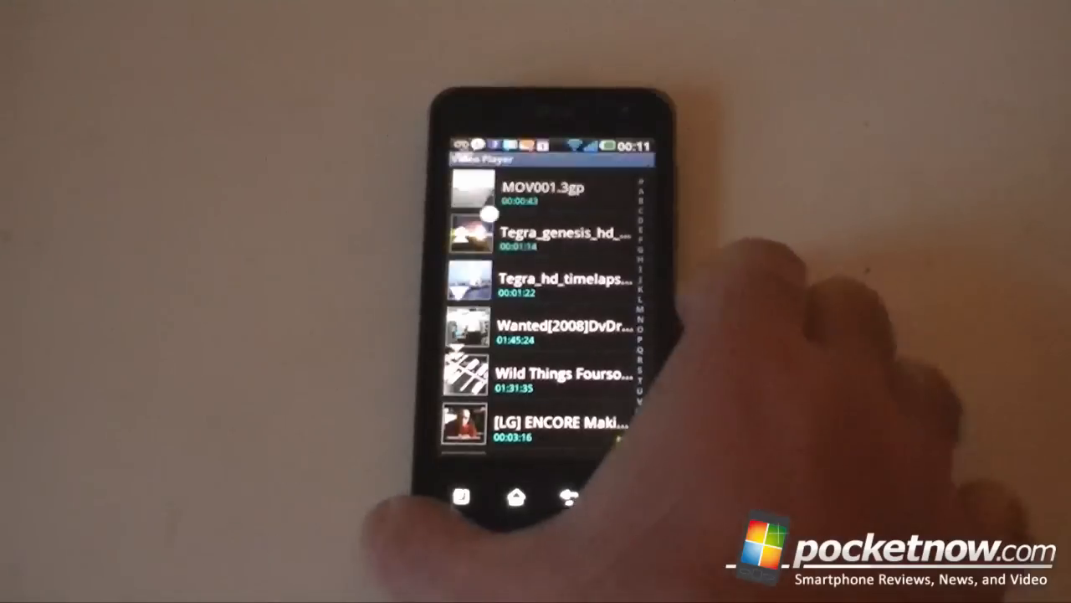
click(552, 327)
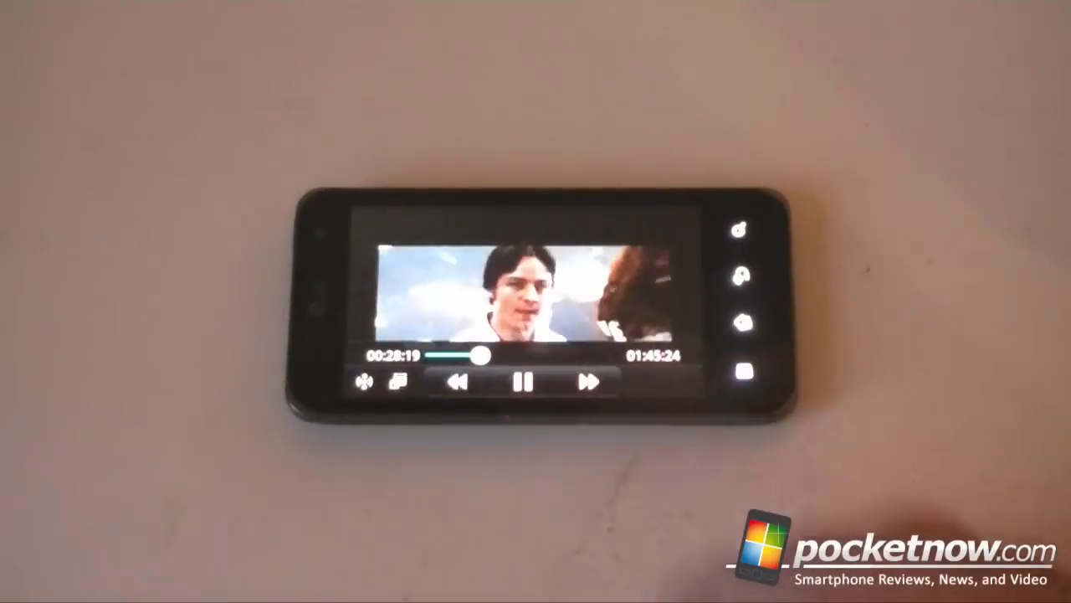
drag(482, 355, 536, 360)
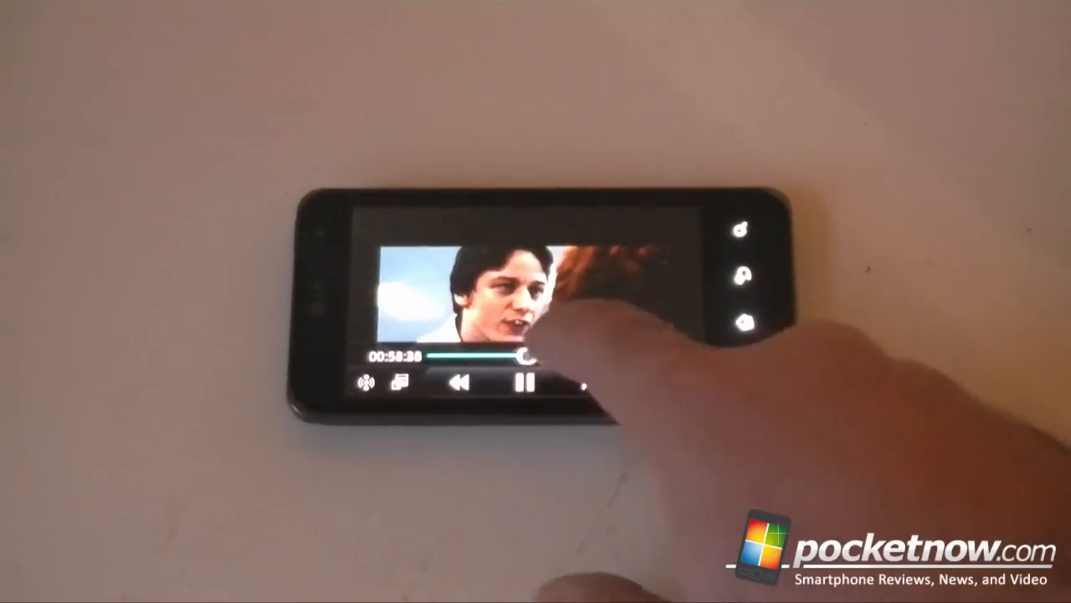
drag(515, 358, 603, 358)
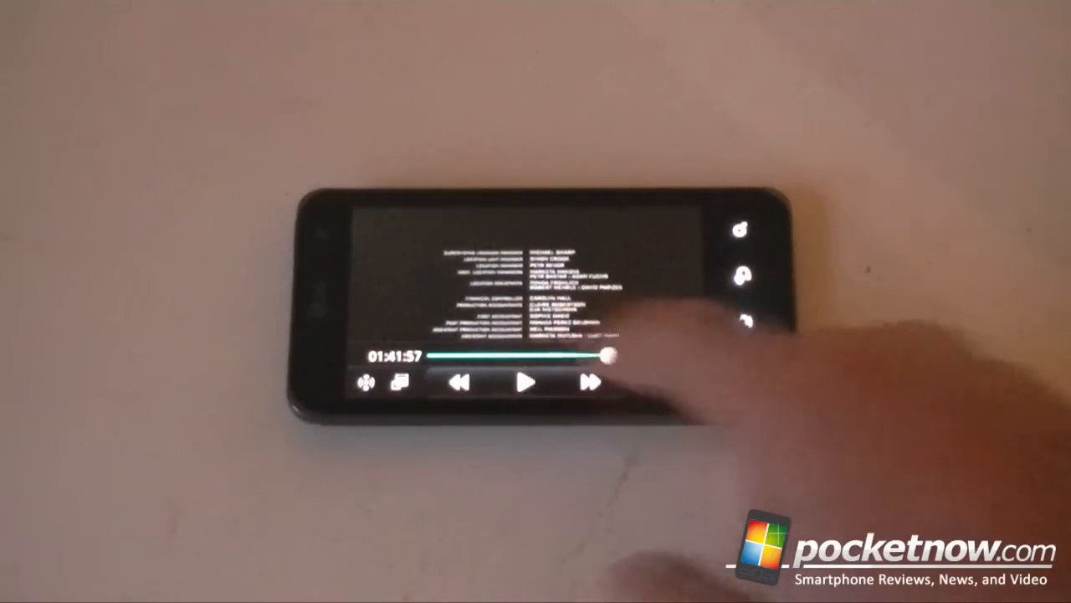